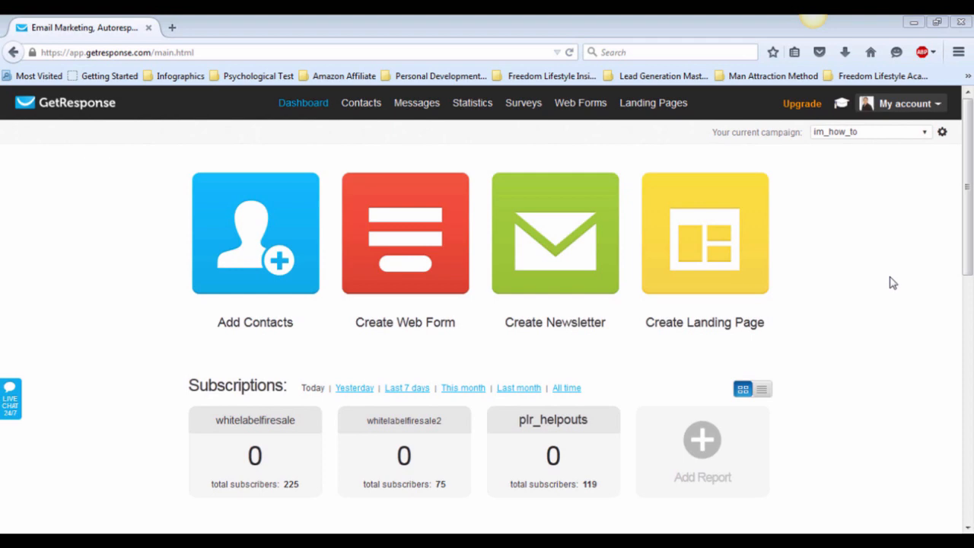
pyautogui.moveTo(591, 356)
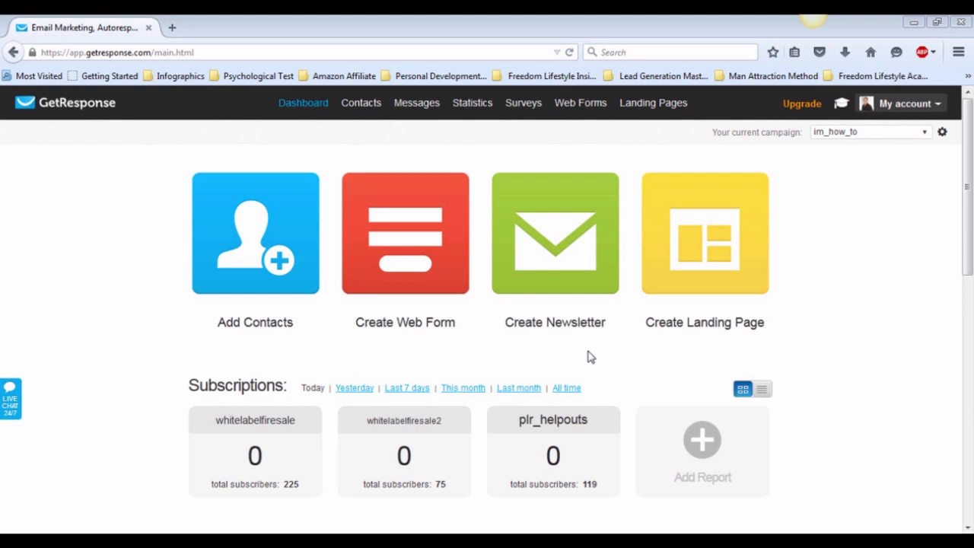
pyautogui.moveTo(425, 157)
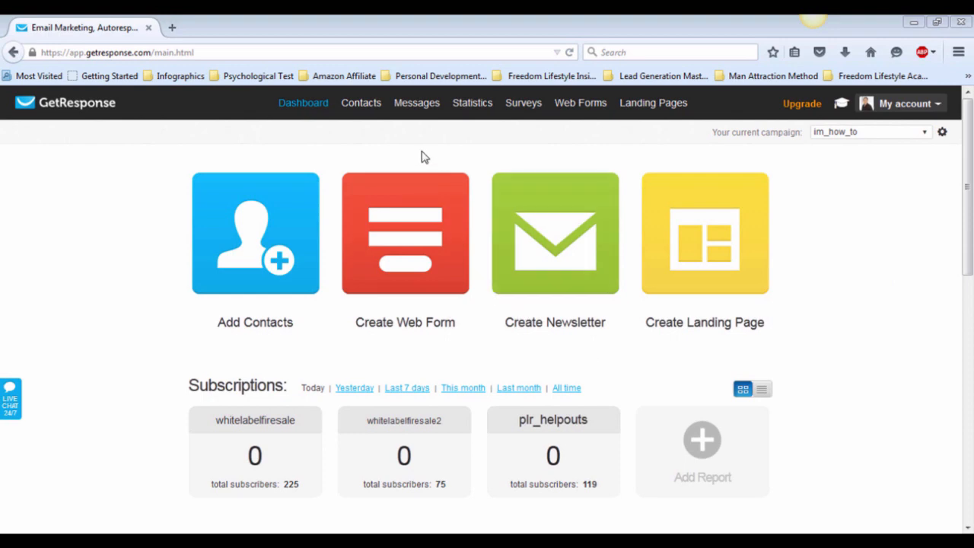
pyautogui.moveTo(423, 144)
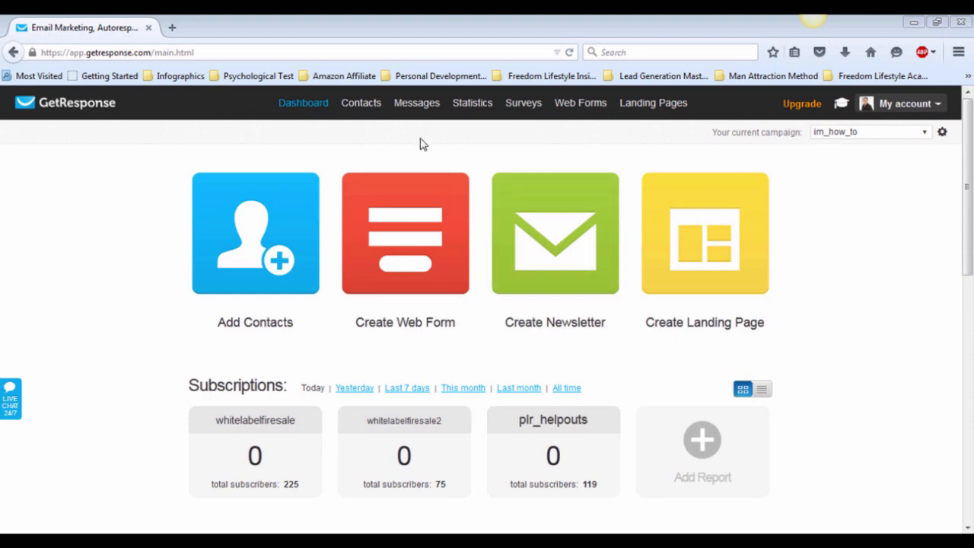
# - Choose Create Autoresponder from the Messages menu
pyautogui.click(416, 103)
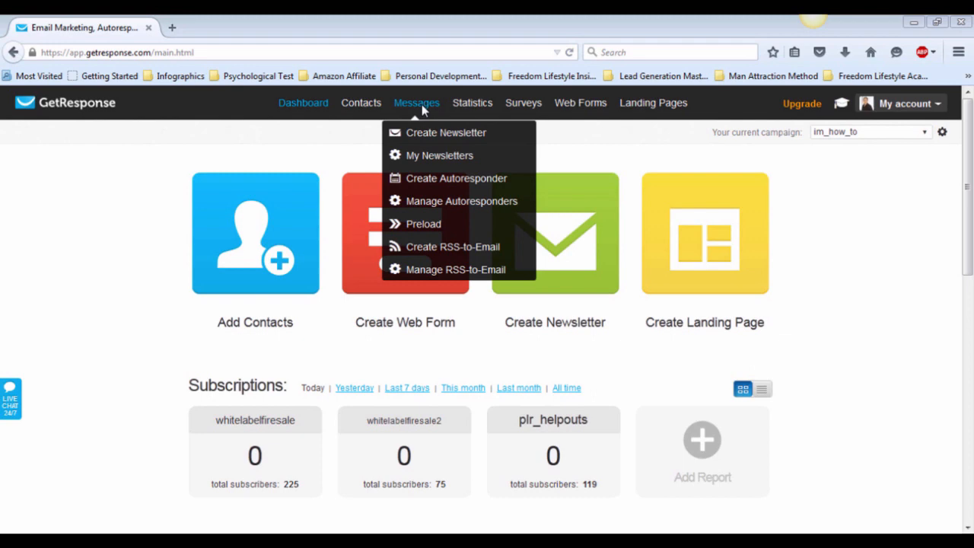
pyautogui.moveTo(456, 178)
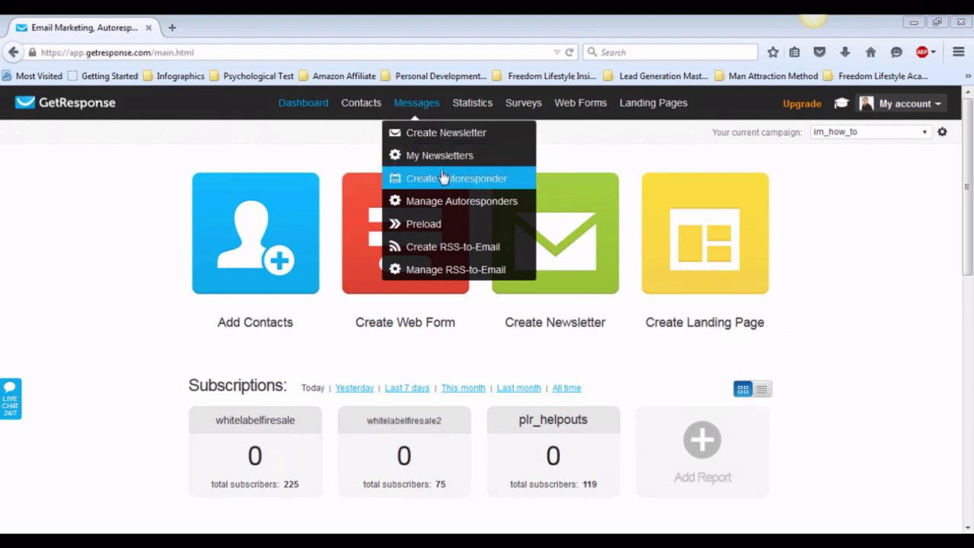
pyautogui.click(457, 178)
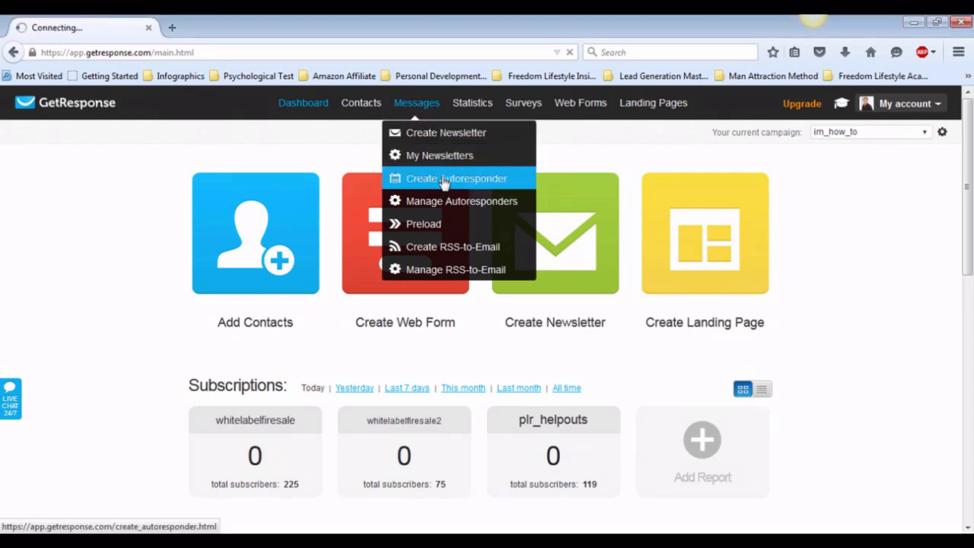
pyautogui.click(456, 178)
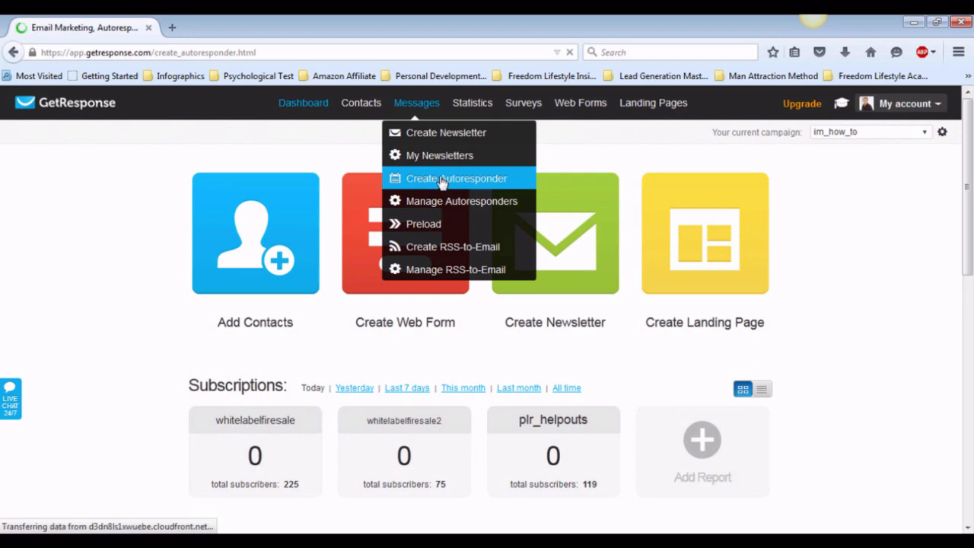
# - Keep the time-based autoresponder at day 0, sending immediately every weekday, and scroll to message options
pyautogui.click(456, 179)
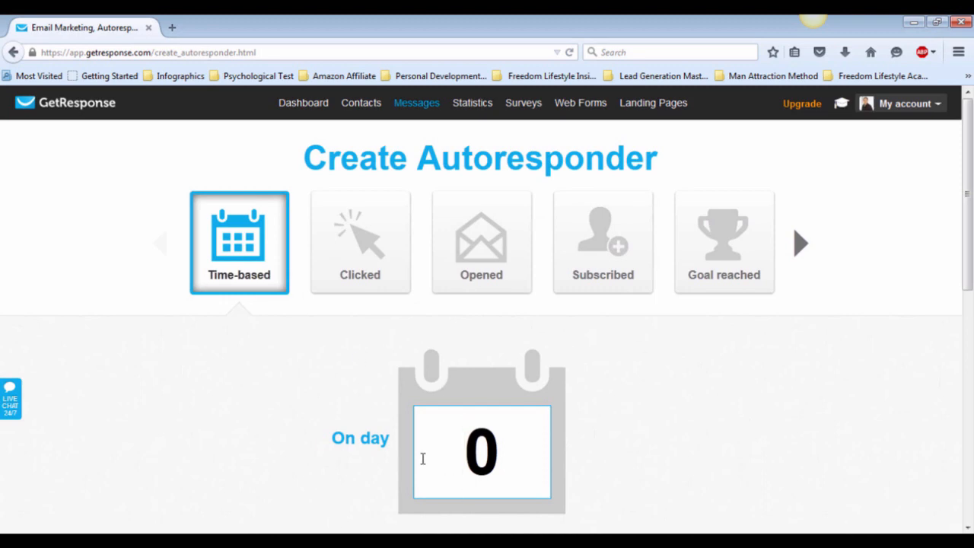
pyautogui.scroll(-3)
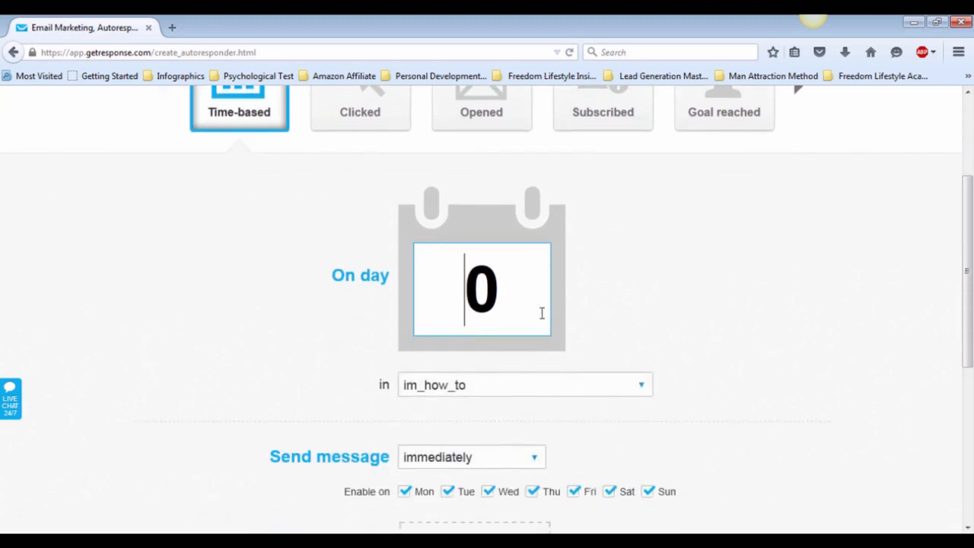
pyautogui.scroll(-3)
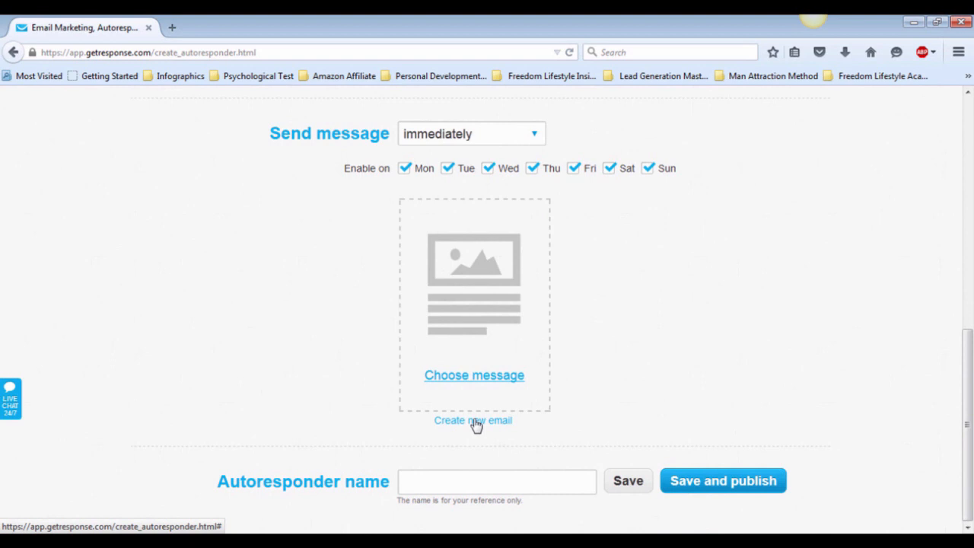
# - Create a new email with name and subject 'Just a test email' and continue
pyautogui.click(473, 421)
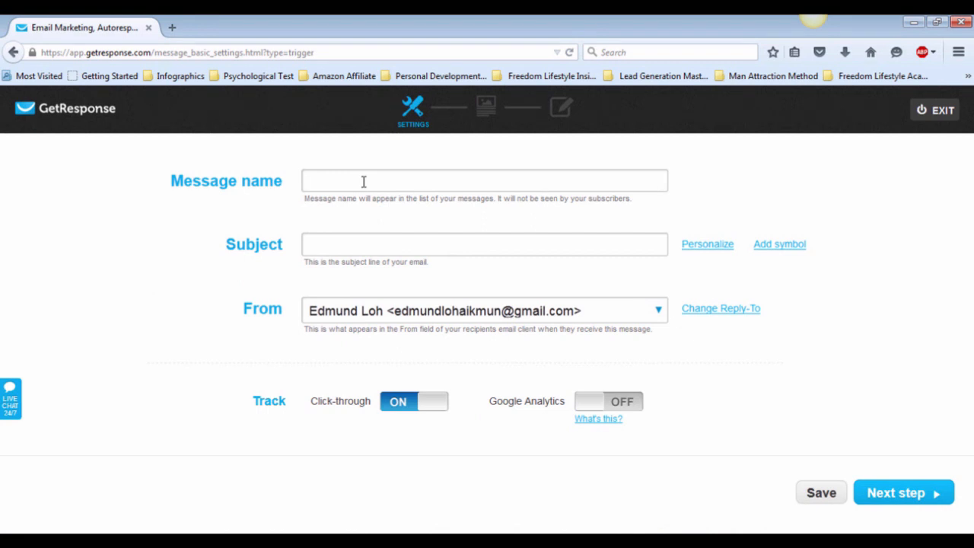
pyautogui.click(485, 180)
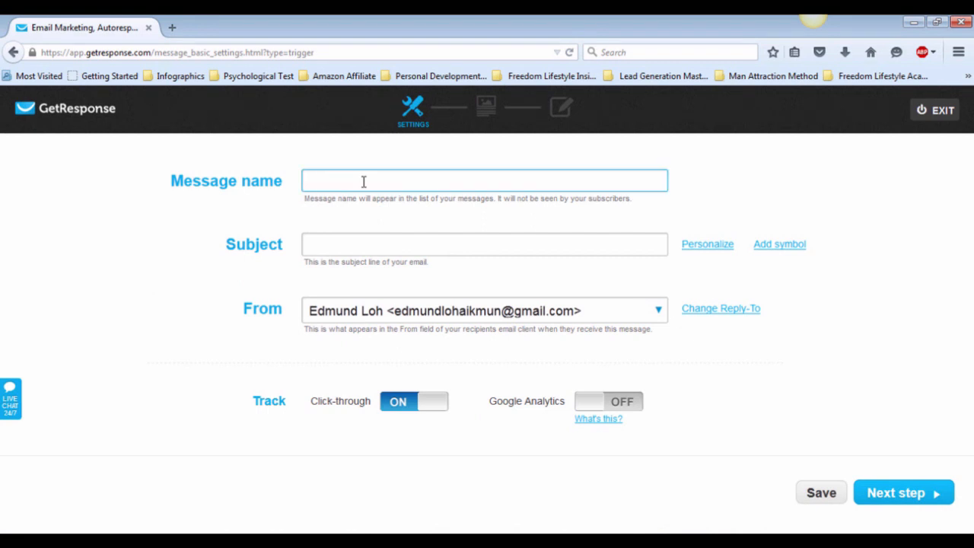
pyautogui.write('Jus')
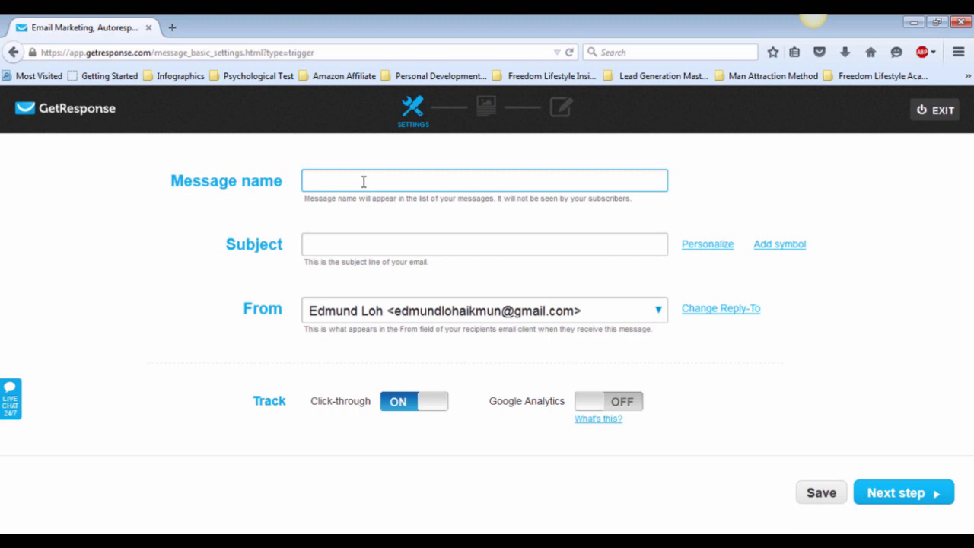
pyautogui.write('Just a test email')
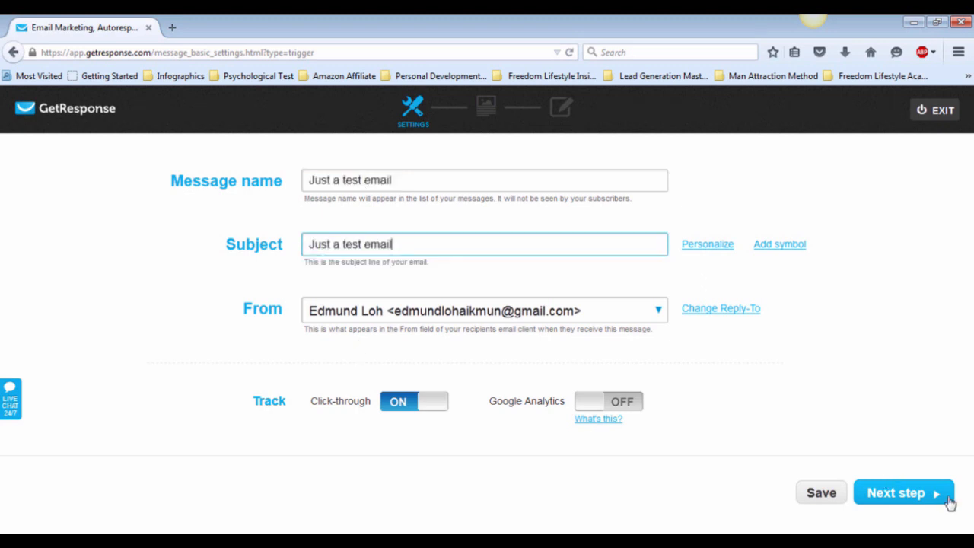
pyautogui.click(902, 493)
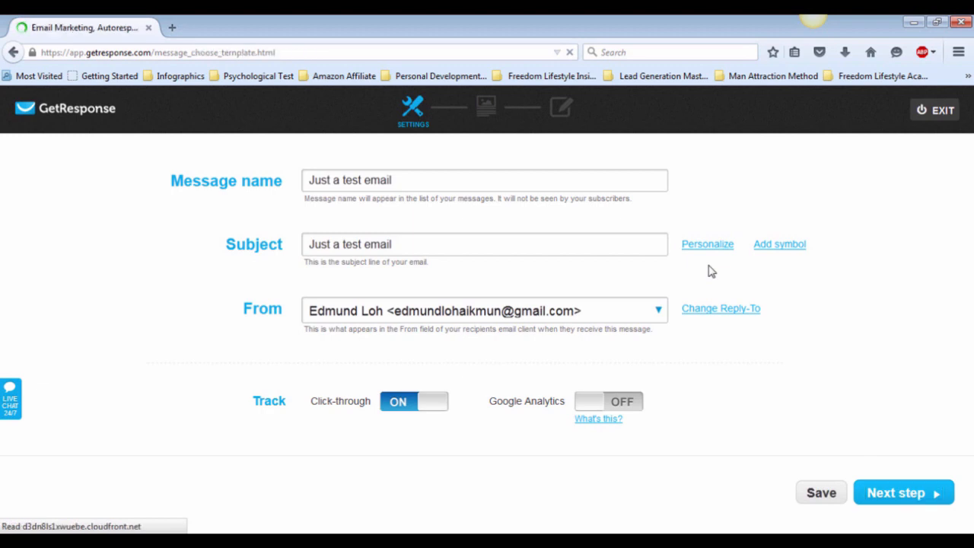
# - Pick Plain Text from the template sidebar instead of a predesigned template
pyautogui.click(903, 493)
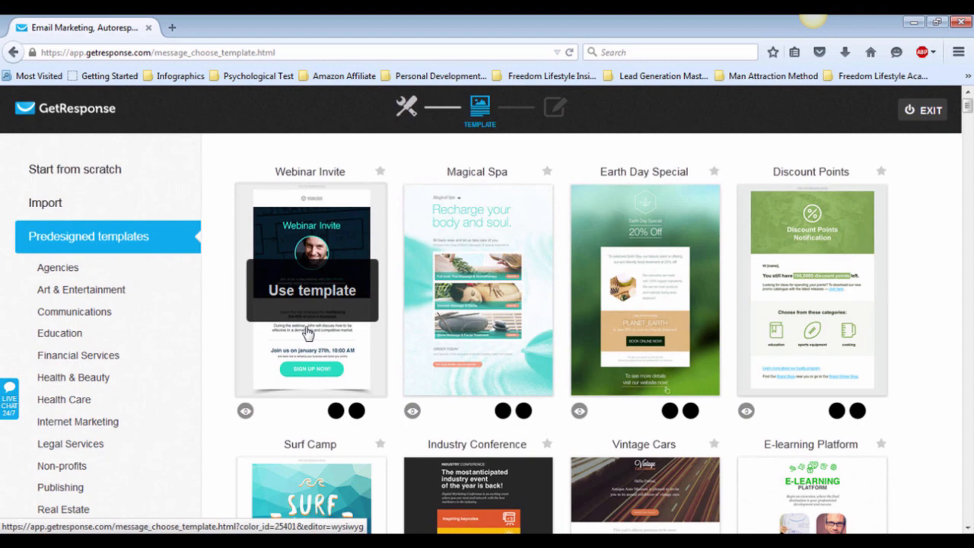
pyautogui.moveTo(275, 287)
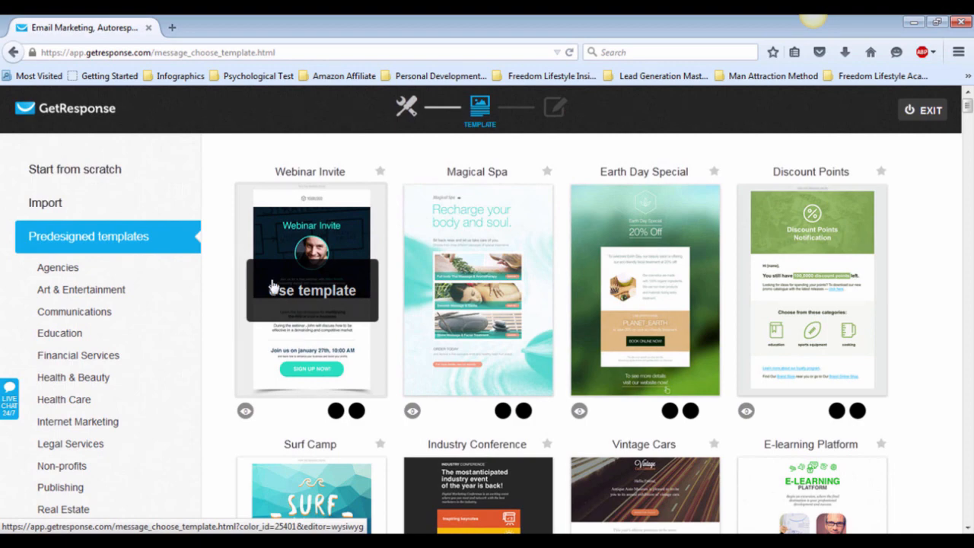
pyautogui.scroll(-3)
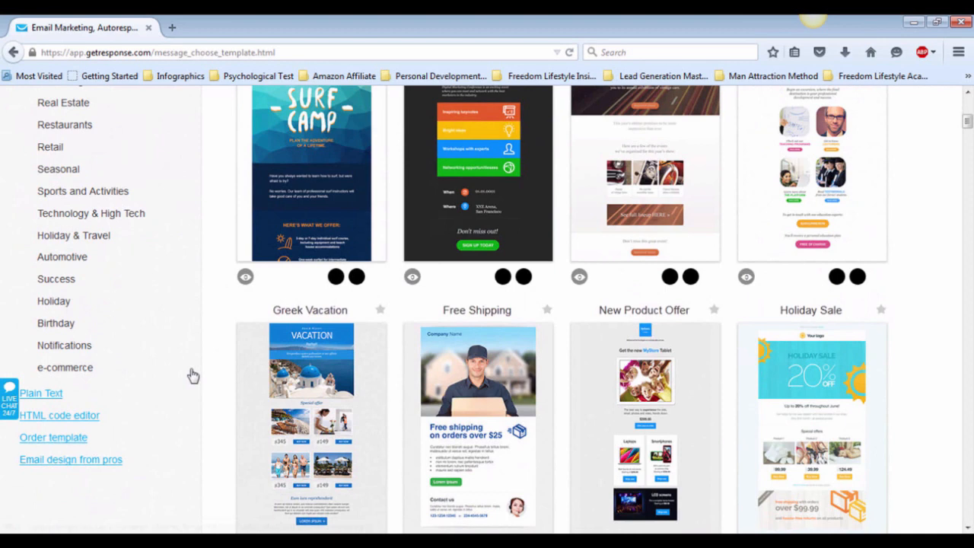
pyautogui.click(41, 393)
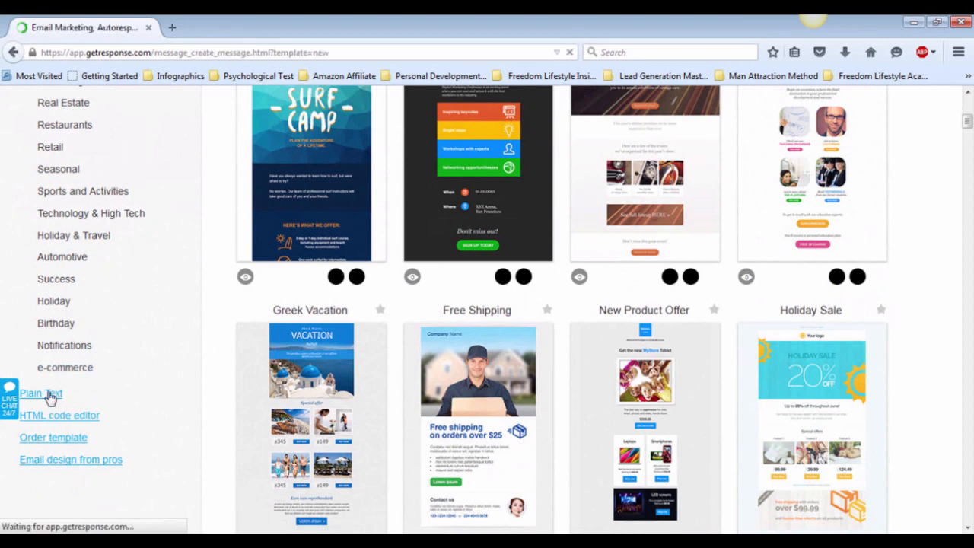
# - Type the message body 'Just a test email.'
pyautogui.click(40, 393)
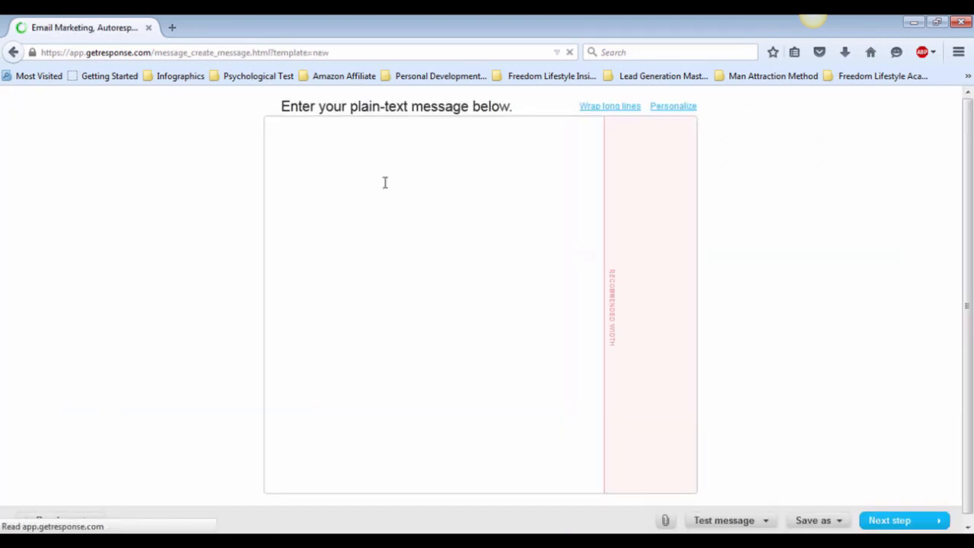
pyautogui.write('Just a test email.')
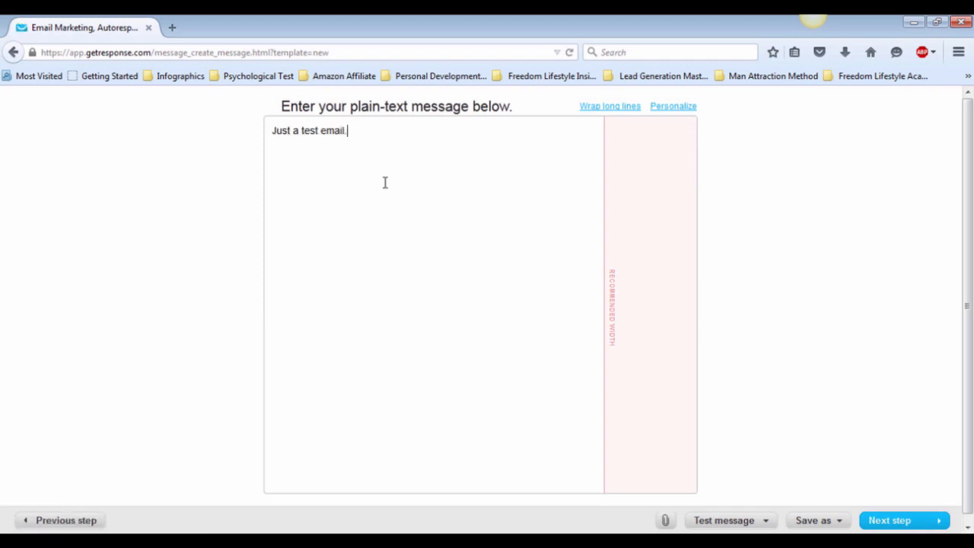
pyautogui.moveTo(387, 188)
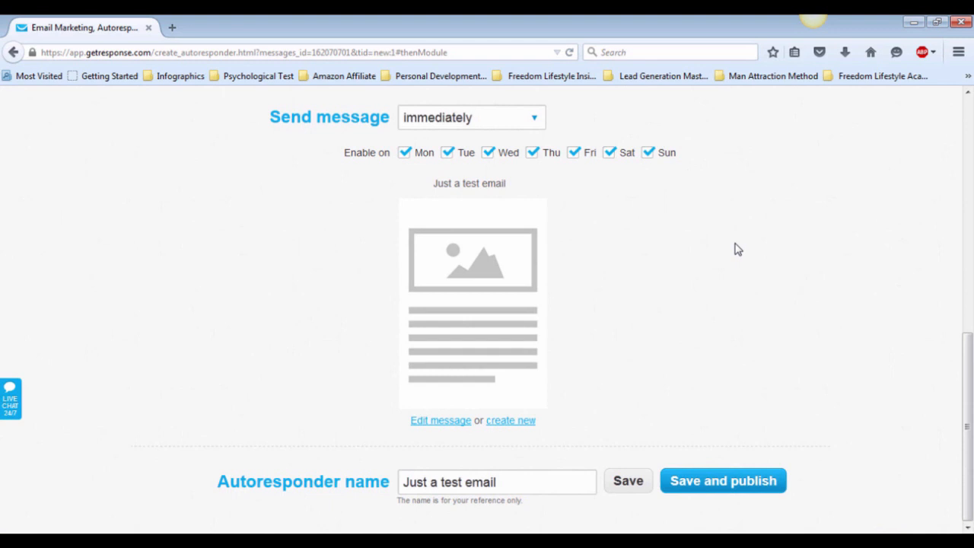
pyautogui.moveTo(711, 488)
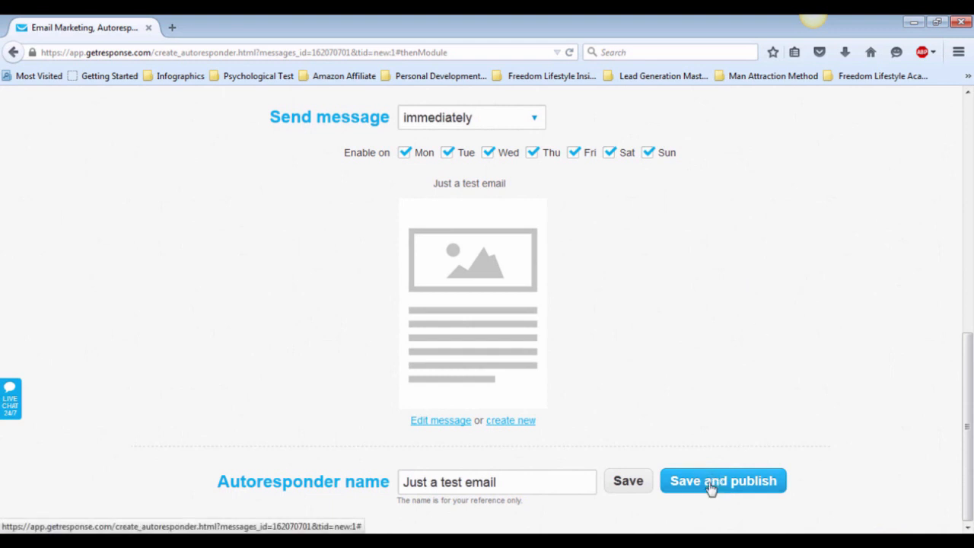
# - Save and publish 'Just a test email' as the day 0 autoresponder
pyautogui.click(722, 481)
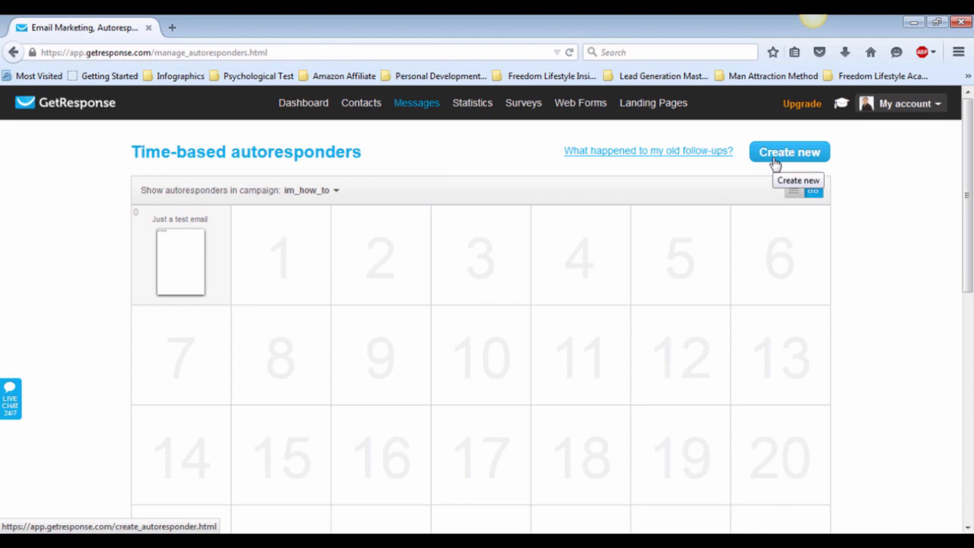
# - Create another time-based autoresponder with the send day set to 30
pyautogui.click(789, 151)
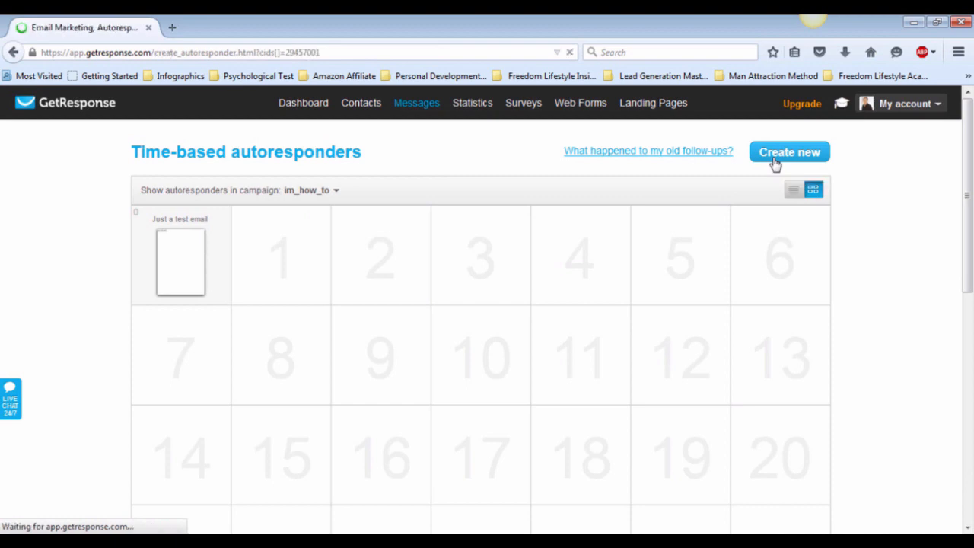
pyautogui.click(789, 152)
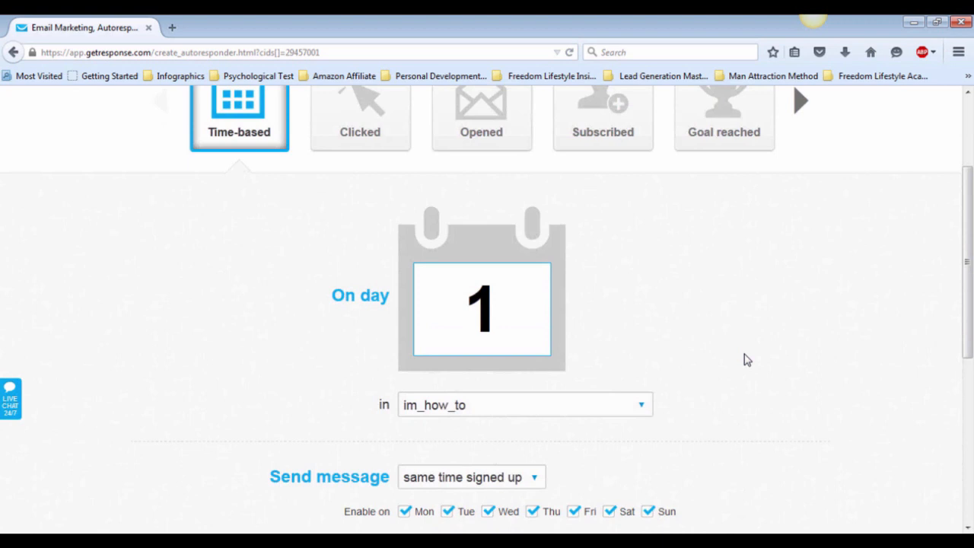
pyautogui.scroll(-3)
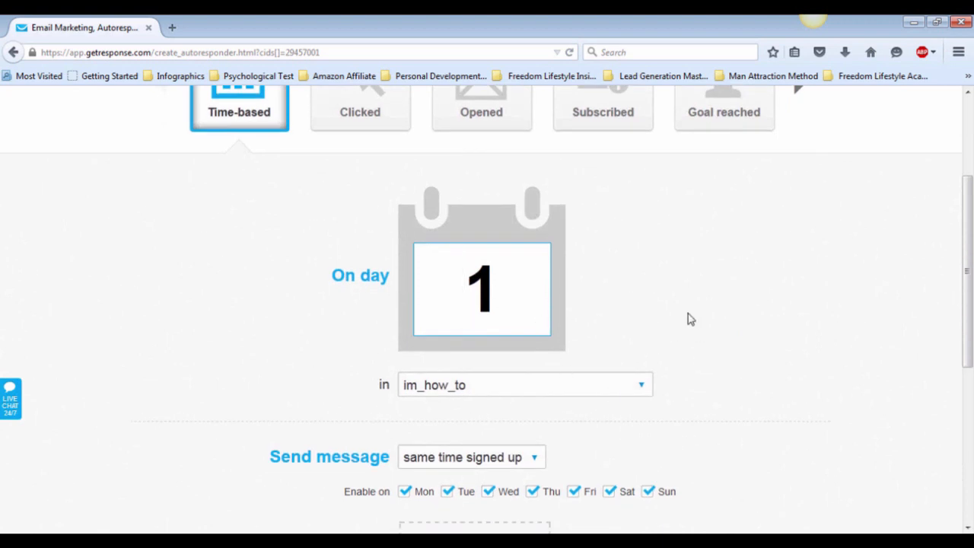
pyautogui.click(481, 289)
pyautogui.write('30')
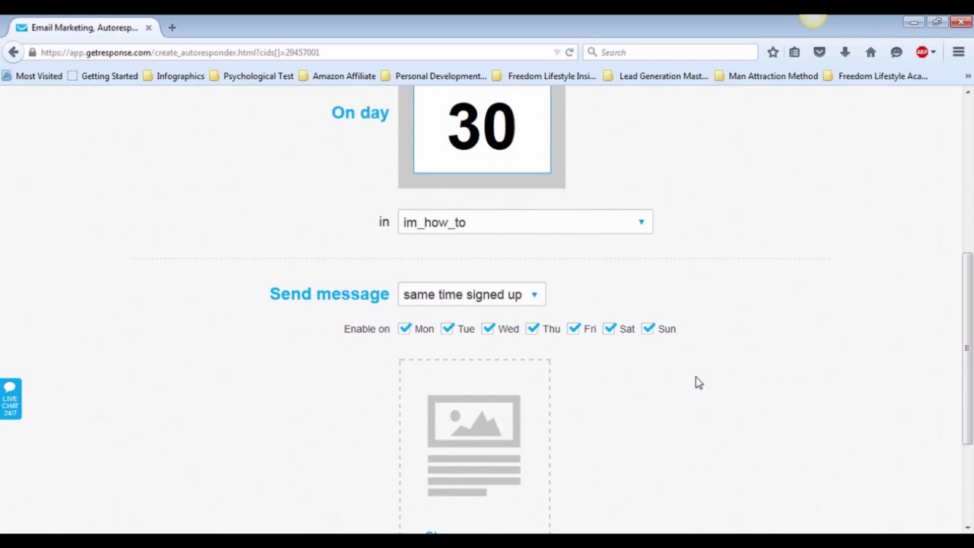
pyautogui.click(481, 127)
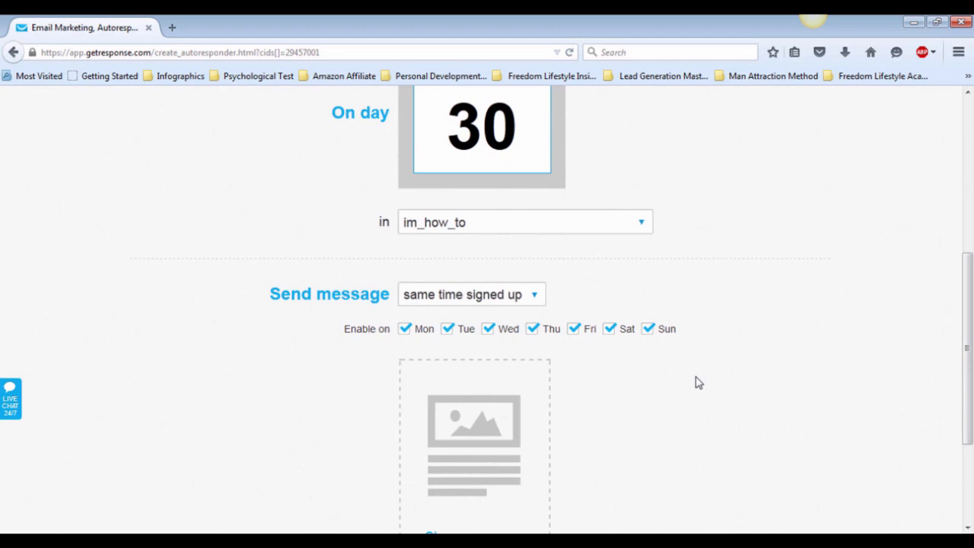
pyautogui.scroll(-3)
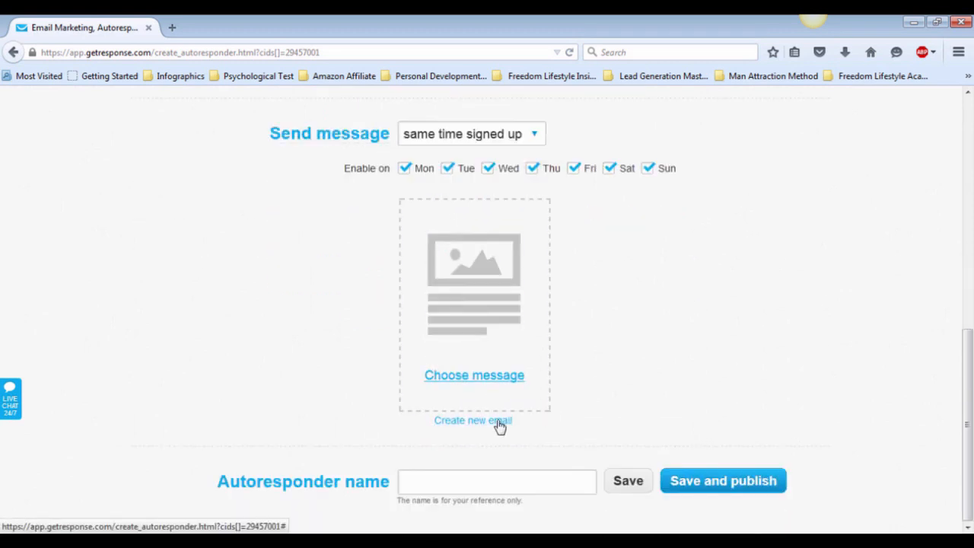
# - Create a new email named 'Test email 2' with a subject and continue to templates
pyautogui.click(472, 420)
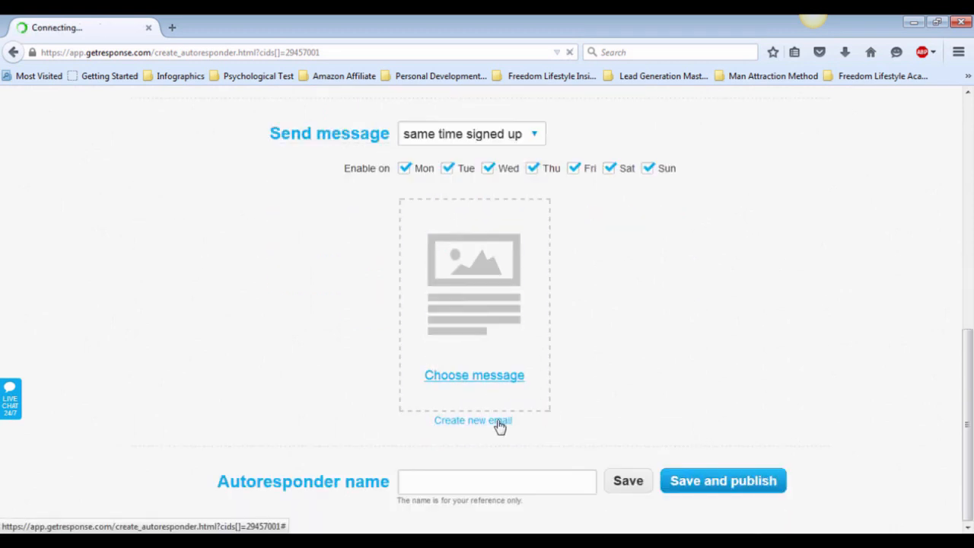
pyautogui.click(473, 420)
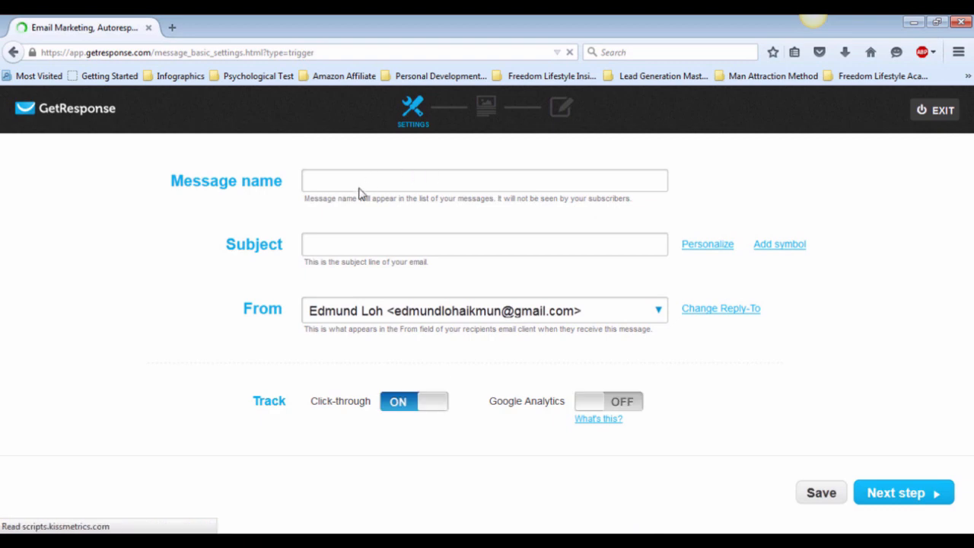
pyautogui.click(485, 180)
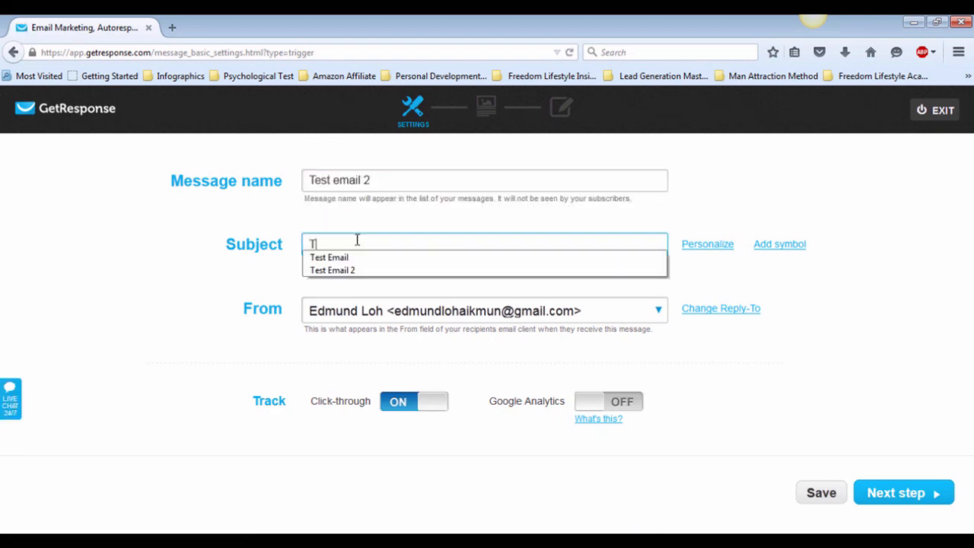
pyautogui.click(903, 493)
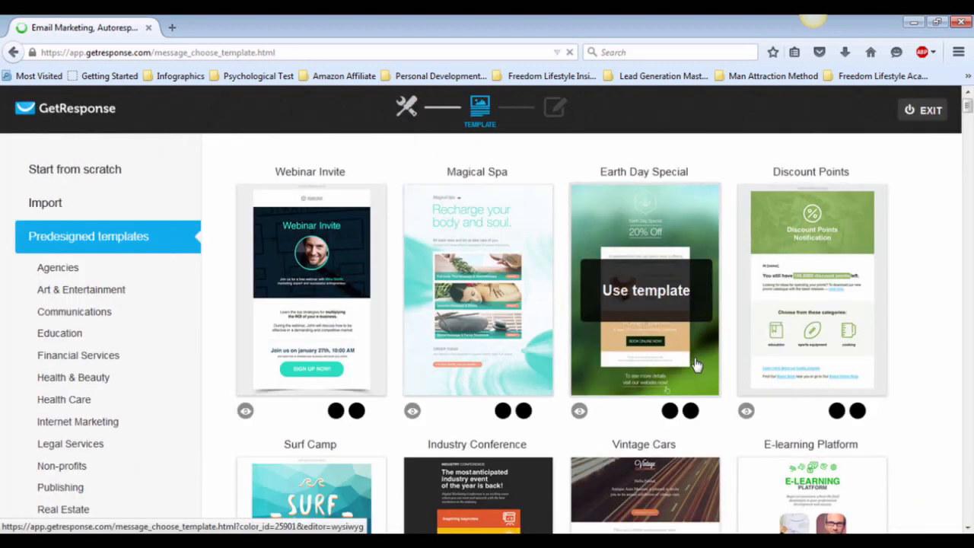
# - Choose Plain Text, write the body 'Test email 2.' and continue
pyautogui.scroll(-3)
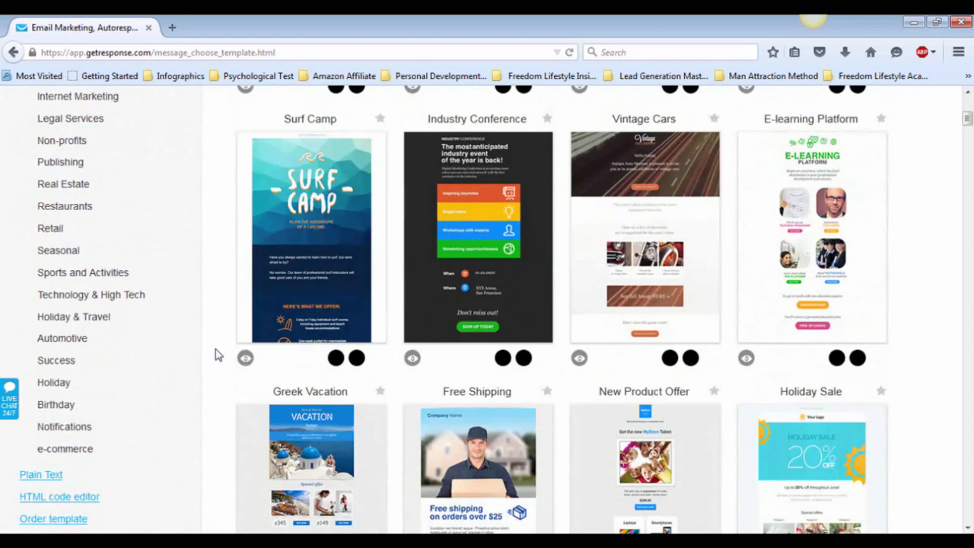
pyautogui.click(40, 474)
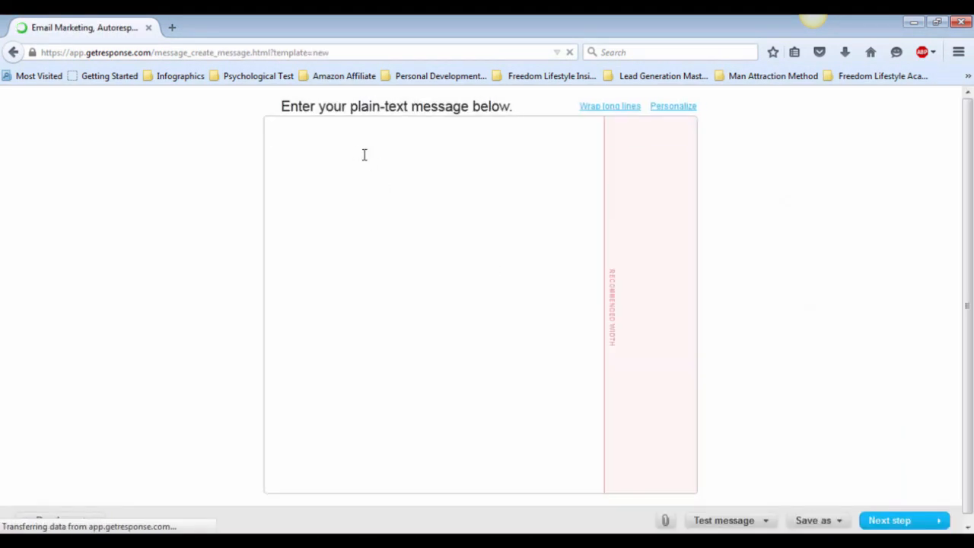
pyautogui.write('Test')
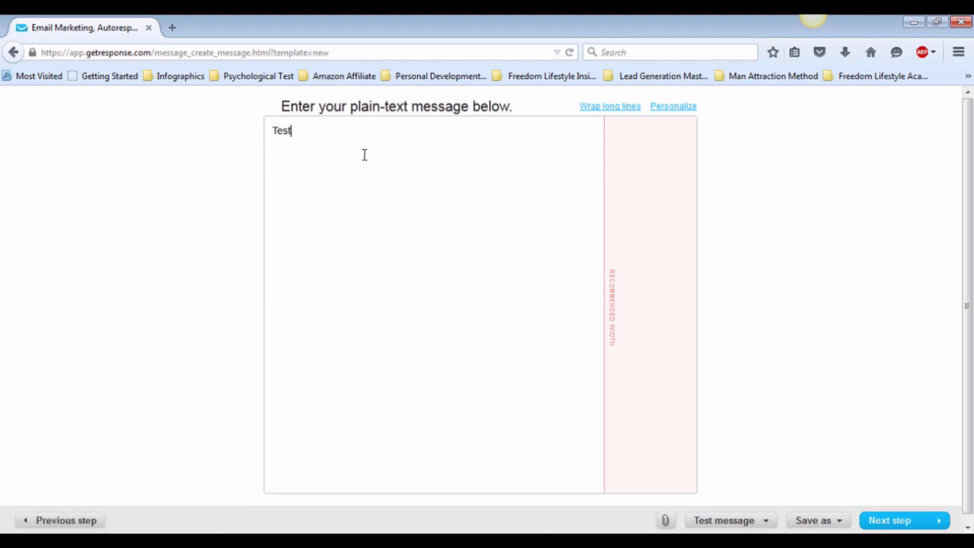
pyautogui.click(890, 520)
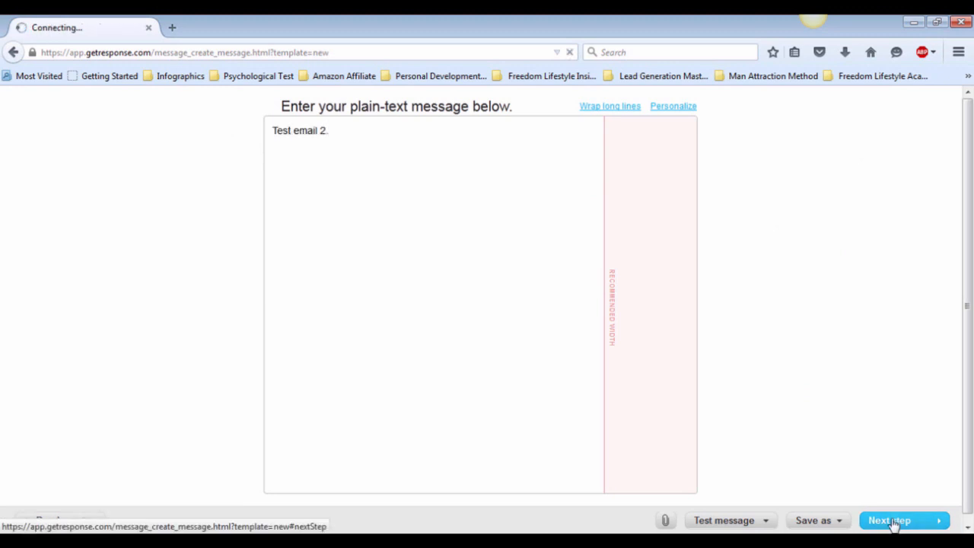
# - Save and publish the day-30 'Test email 2' autoresponder
pyautogui.click(898, 520)
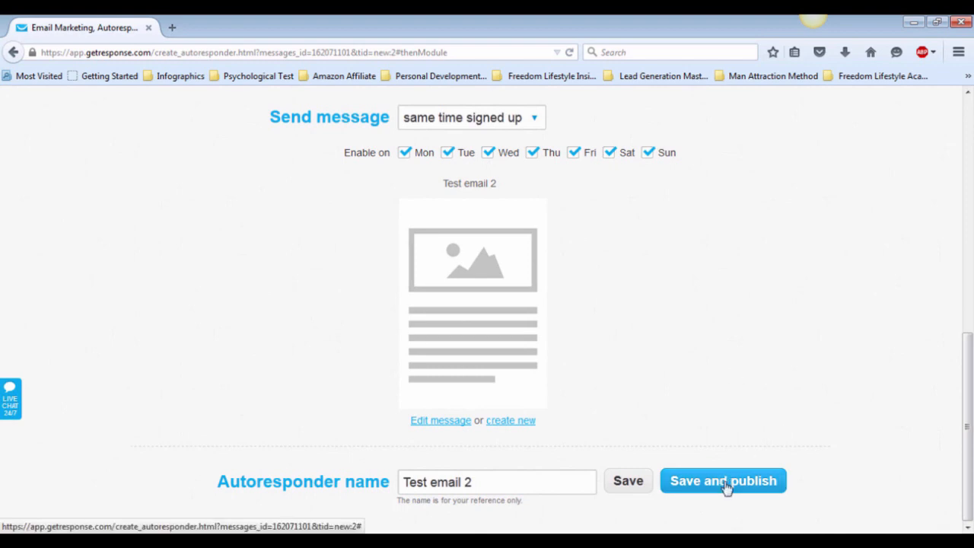
pyautogui.click(723, 481)
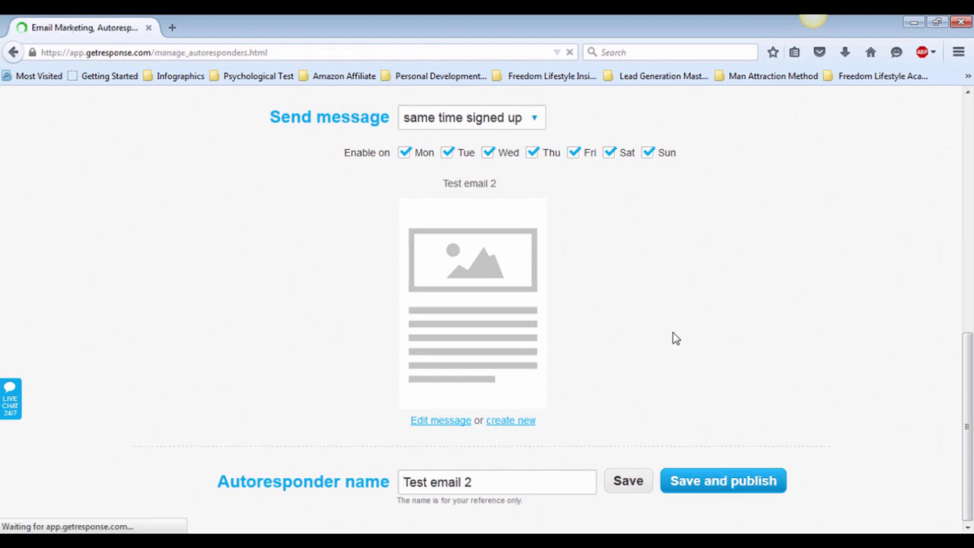
pyautogui.click(722, 480)
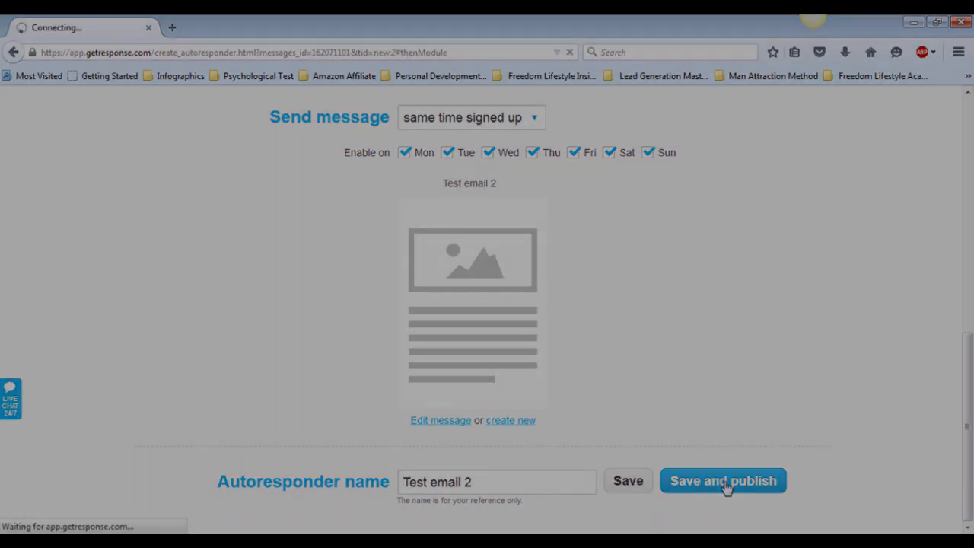